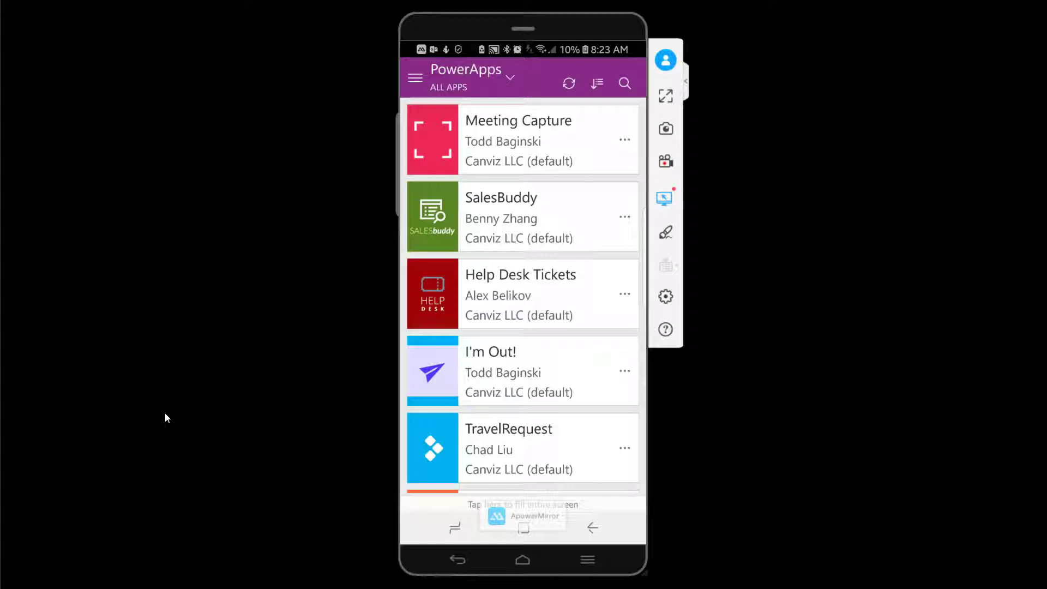
# Step: Filter the PowerApps mobile app list to Featured apps, which is currently empty
pyautogui.click(512, 77)
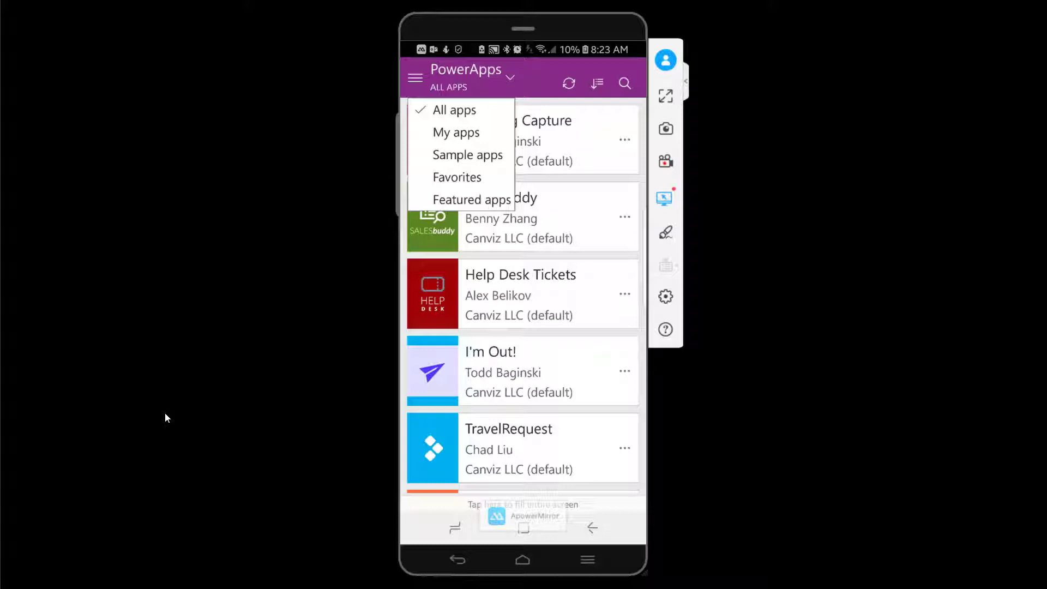
pyautogui.click(473, 200)
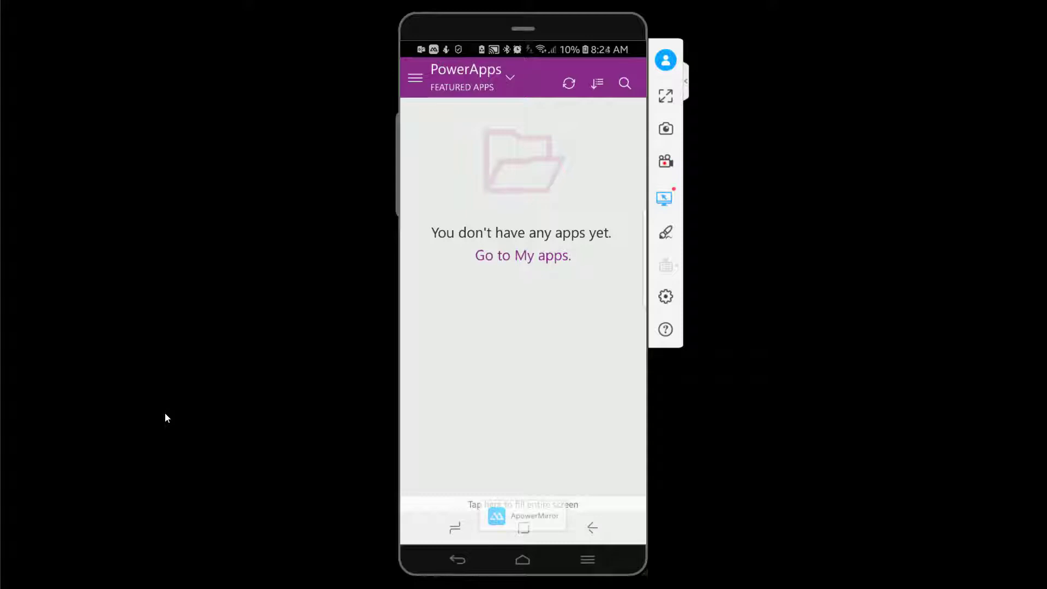
pyautogui.click(509, 77)
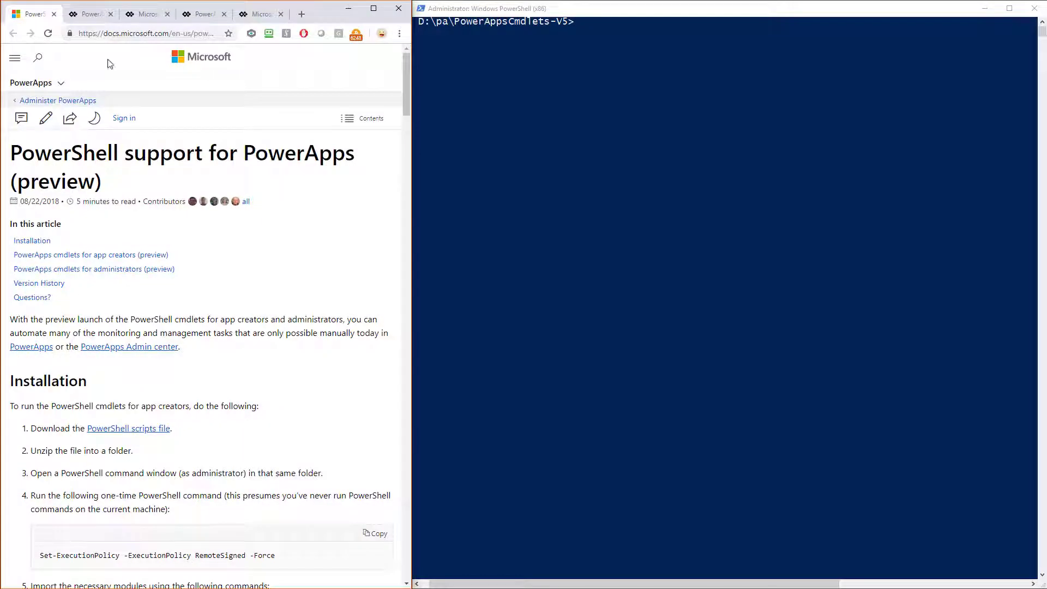
# Step: Switch to the Book A Room app details page showing its App ID
pyautogui.click(90, 13)
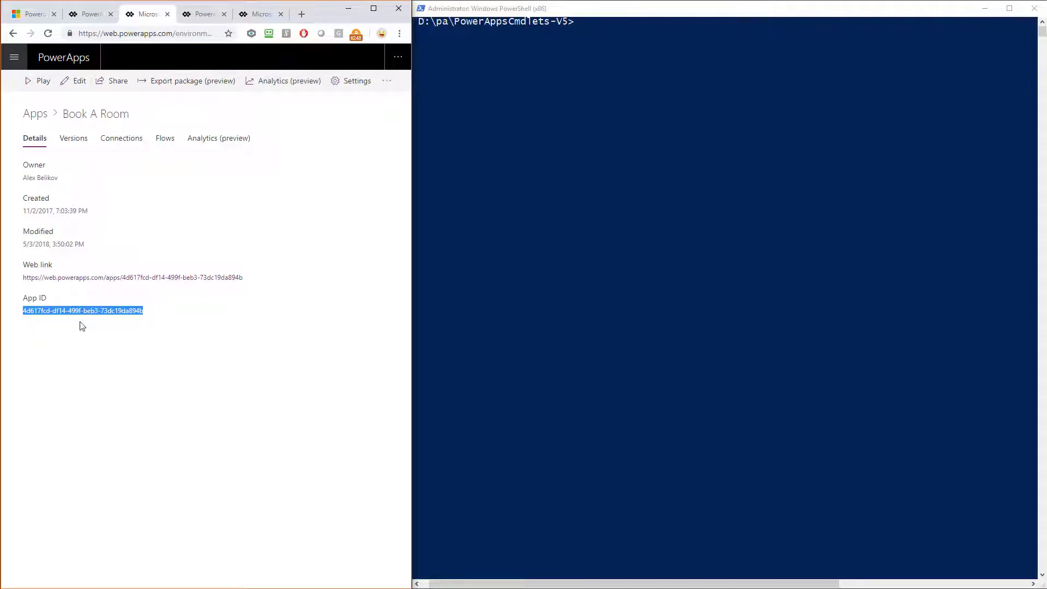
pyautogui.moveTo(92, 322)
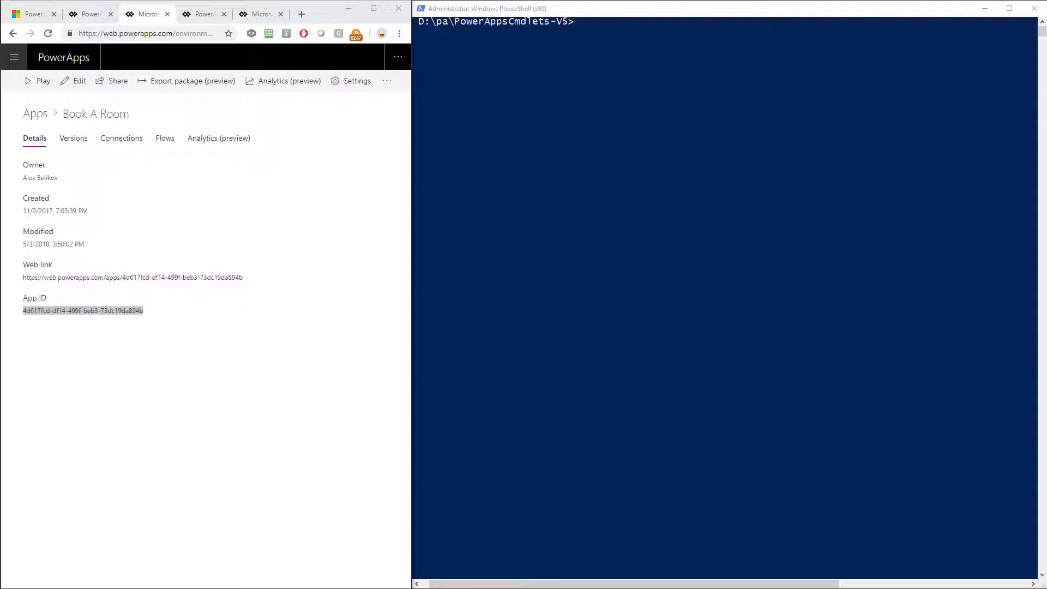
# Step: Run Set-AdminPowerAppAsFeatured for App ID 4d617fcd-df14-499f-beb3-73dc19da894b (Book A Room)
pyautogui.write('Set-AdminPowerAppAsFeatured -AppName 4d617fcd-df14-499f-beb3-73dc19da894b')
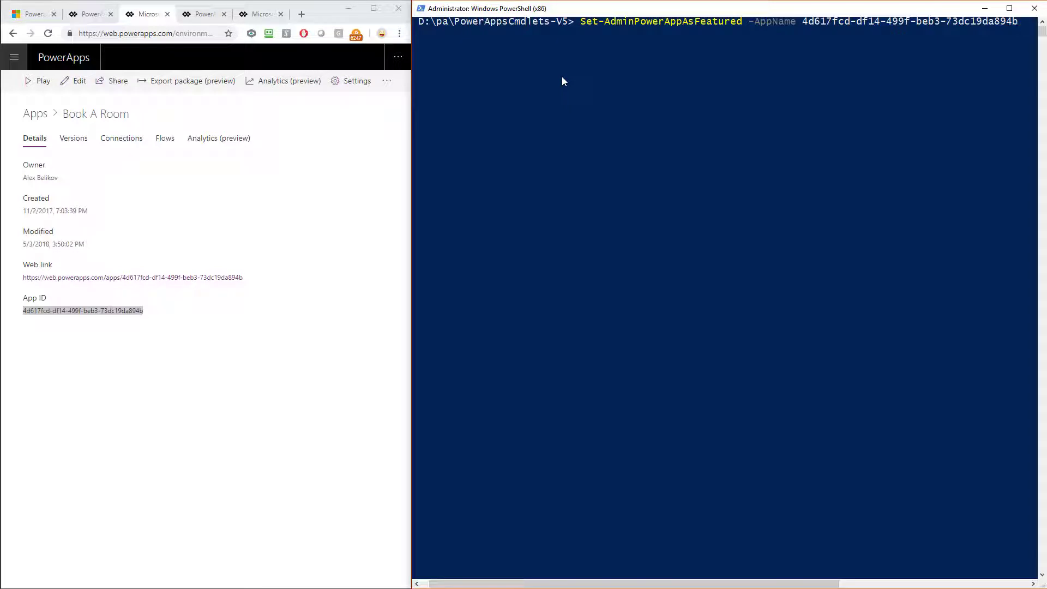
pyautogui.moveTo(631, 74)
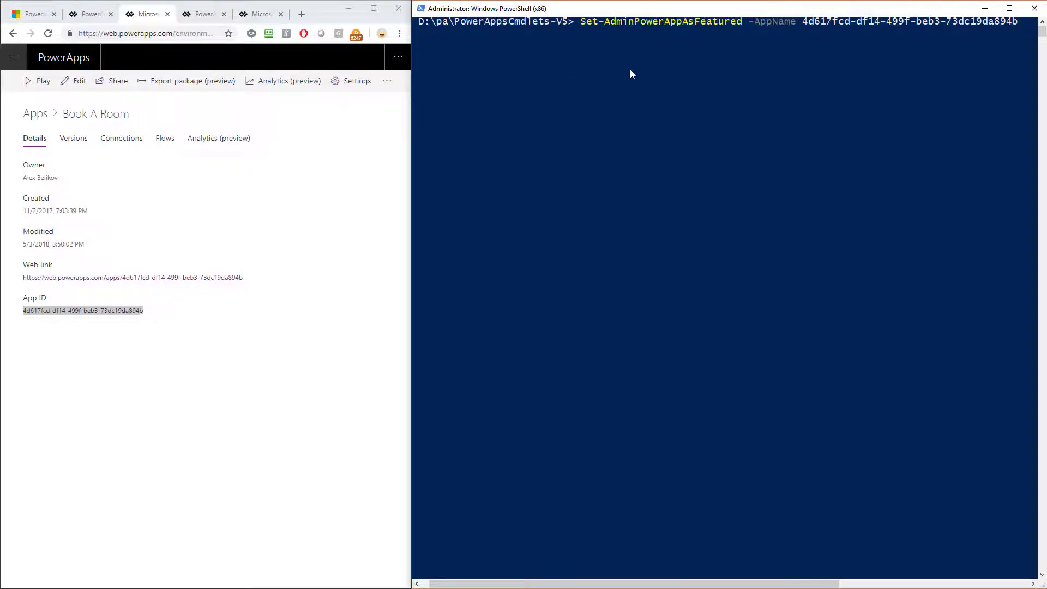
pyautogui.moveTo(770, 35)
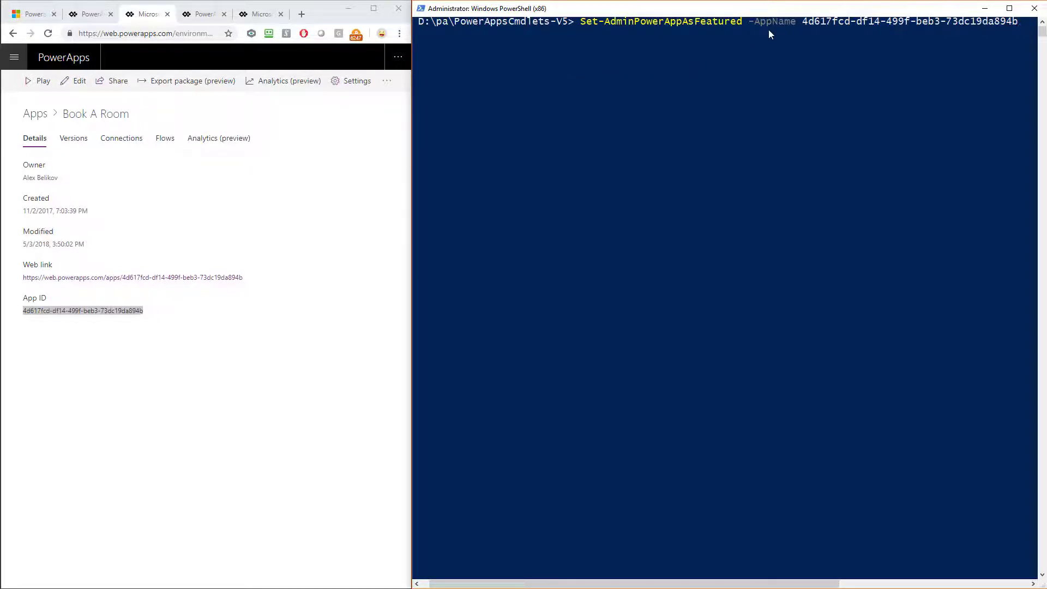
pyautogui.moveTo(828, 36)
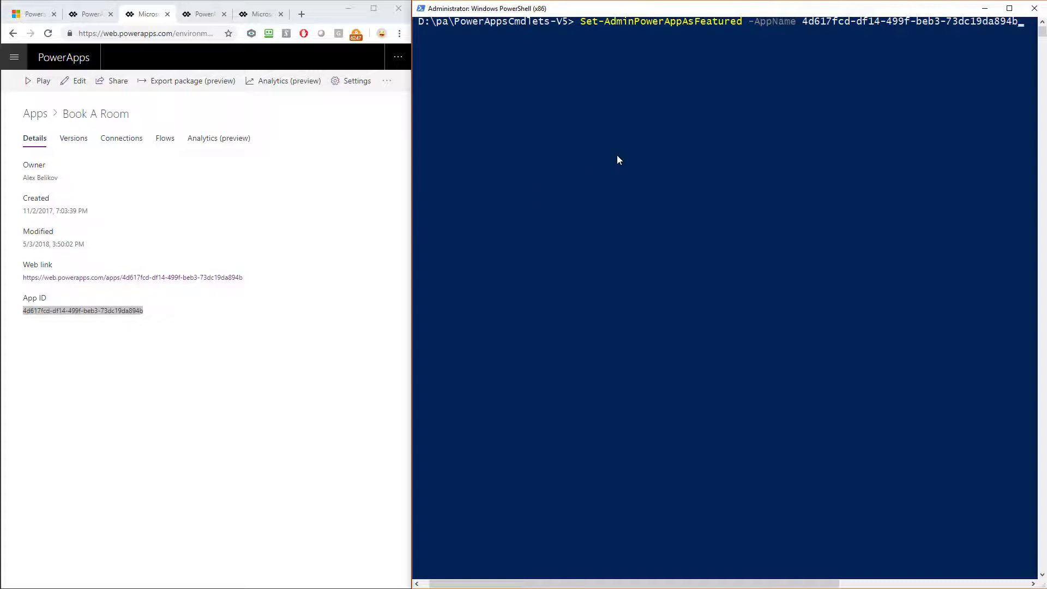
pyautogui.moveTo(729, 126)
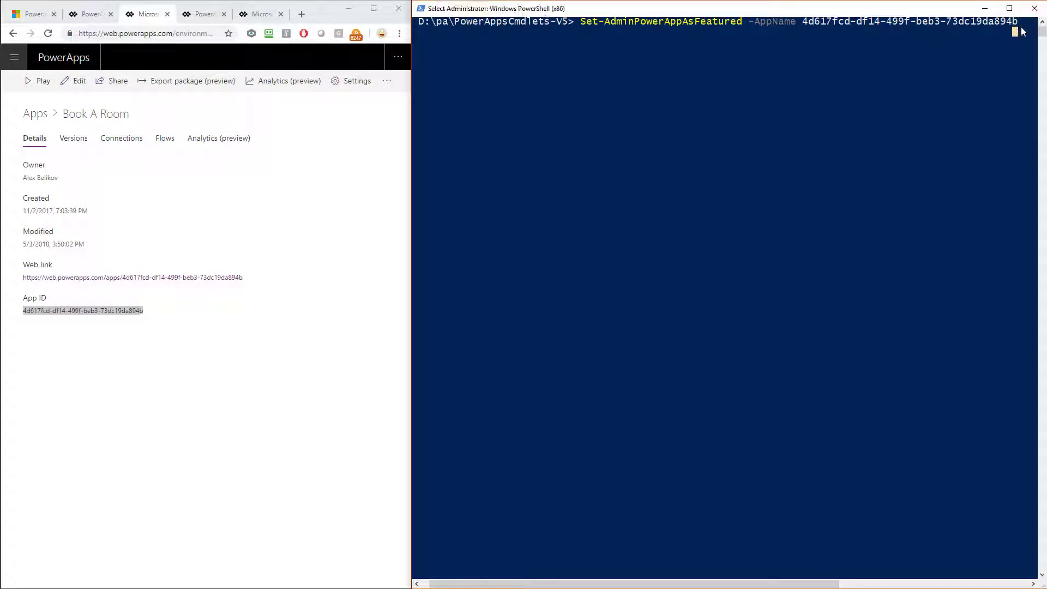
pyautogui.press('Return')
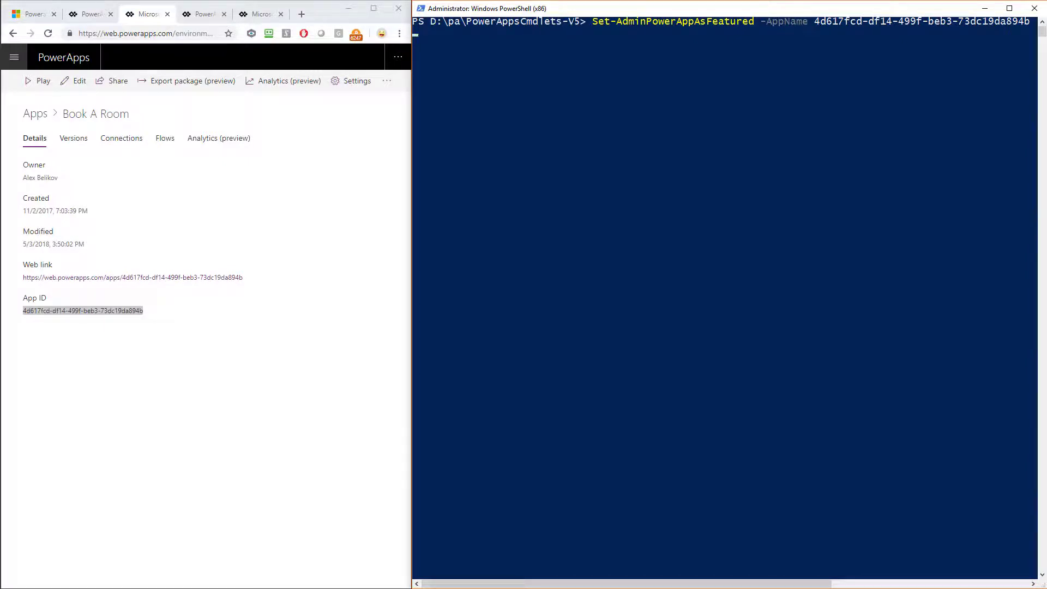
pyautogui.press('Return')
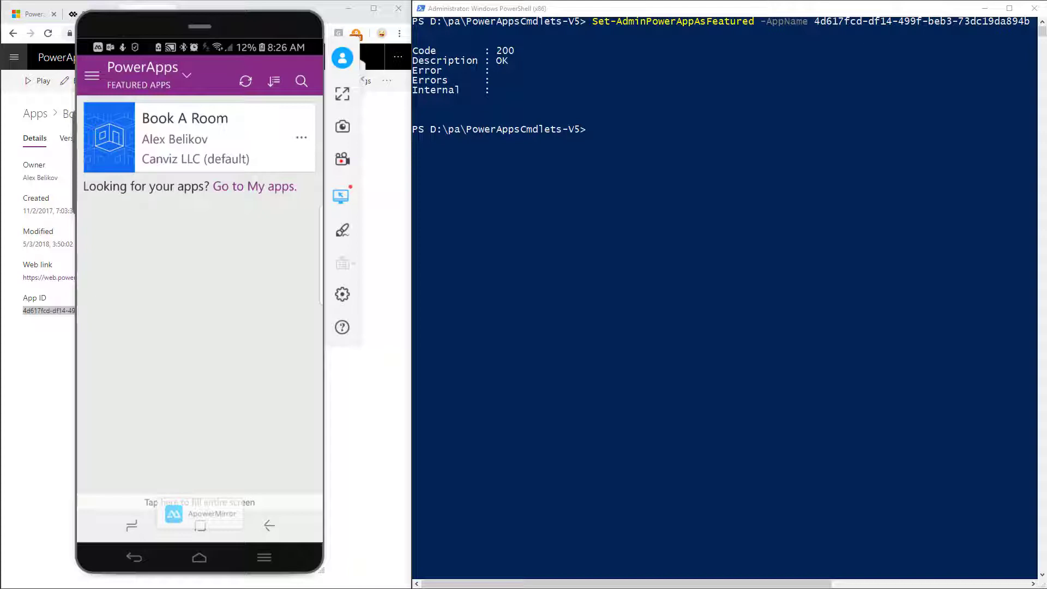
# Step: Feature EstimatorPro(Mobile) via App ID 8822e5a1-eab1-49d4-bf39-d45365a7a05a and refresh the phone
pyautogui.click(186, 74)
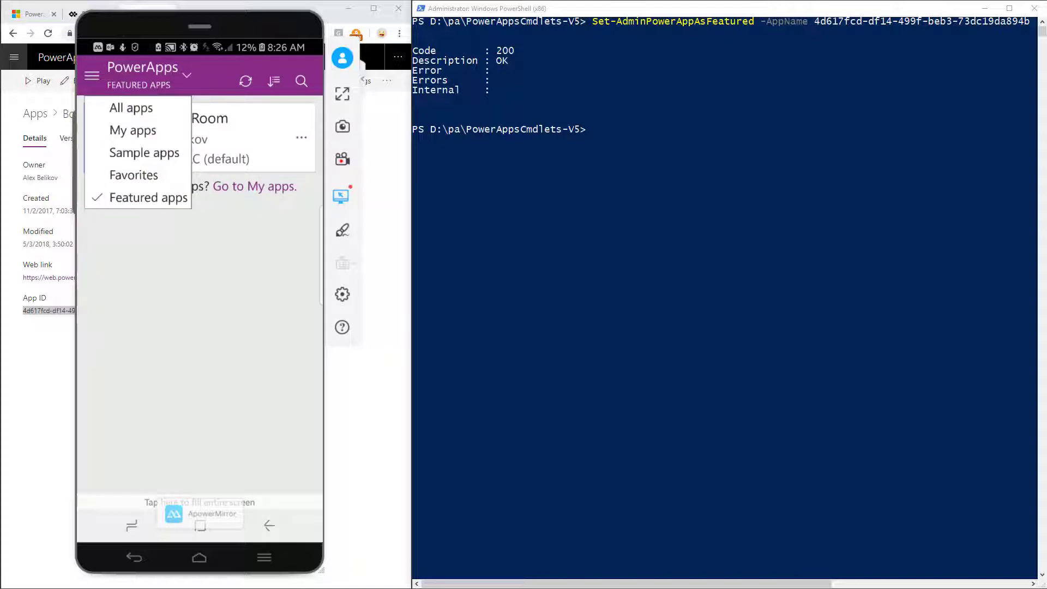
pyautogui.click(131, 108)
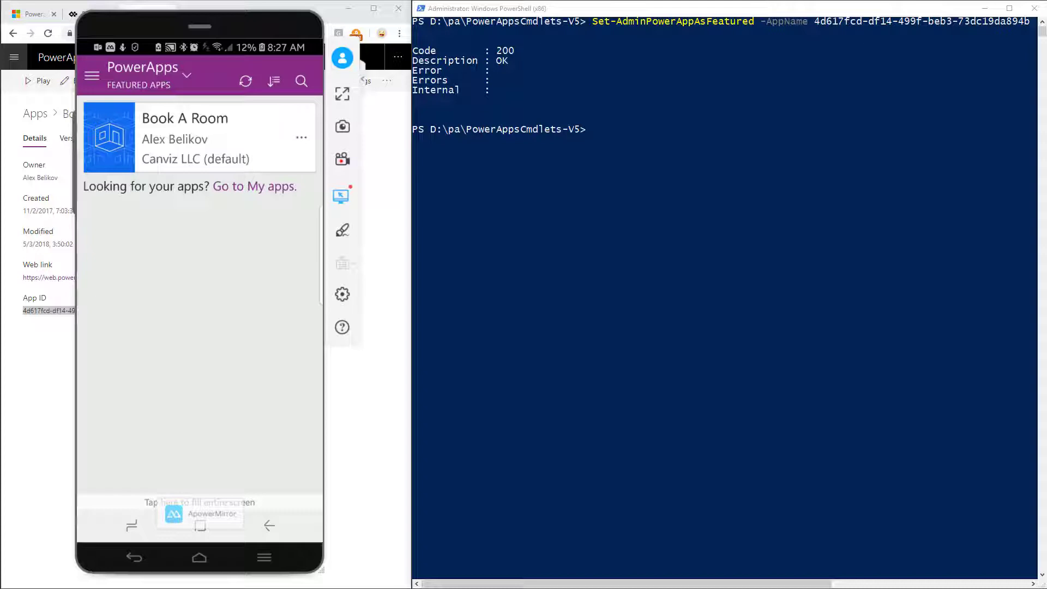
pyautogui.moveTo(357, 431)
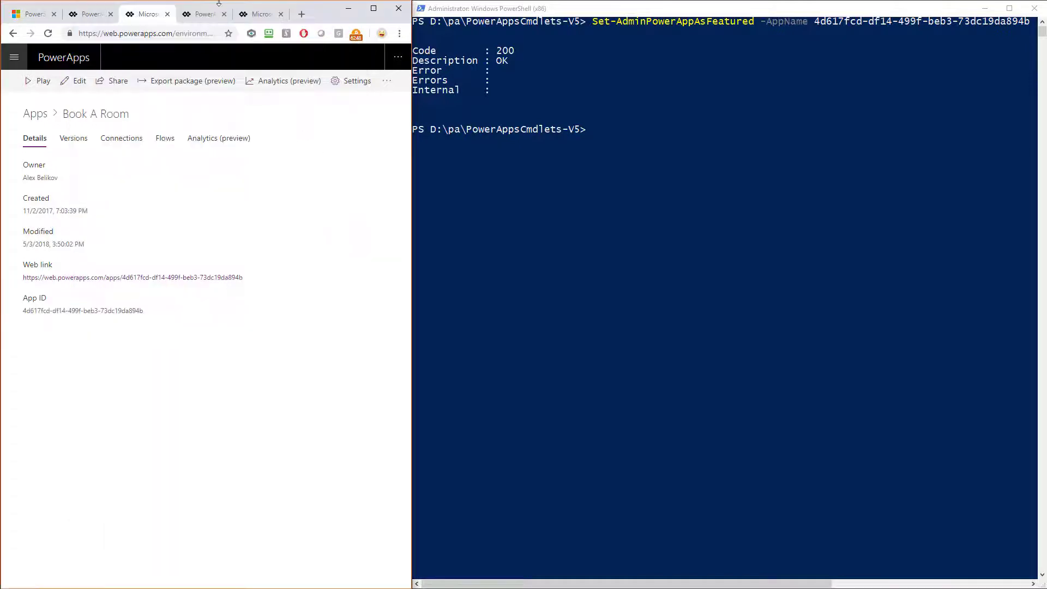
pyautogui.click(200, 13)
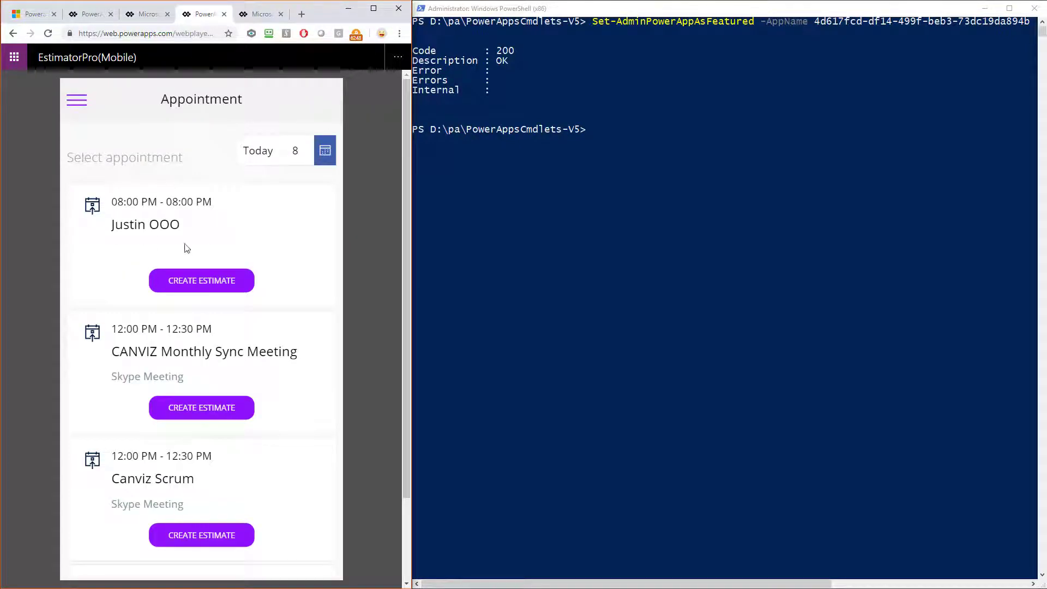
pyautogui.moveTo(201, 280)
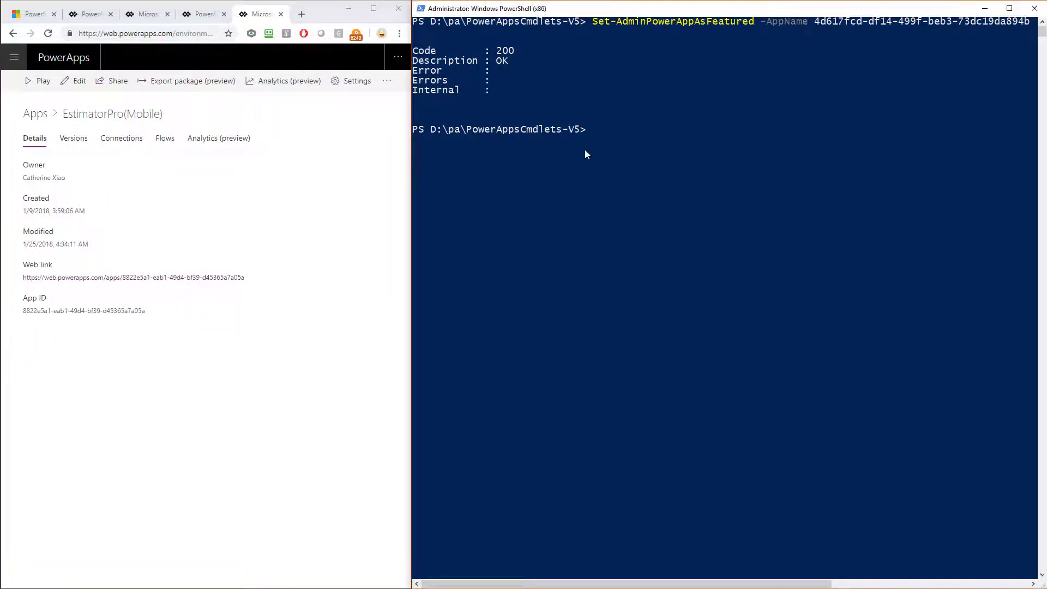
pyautogui.press('Up')
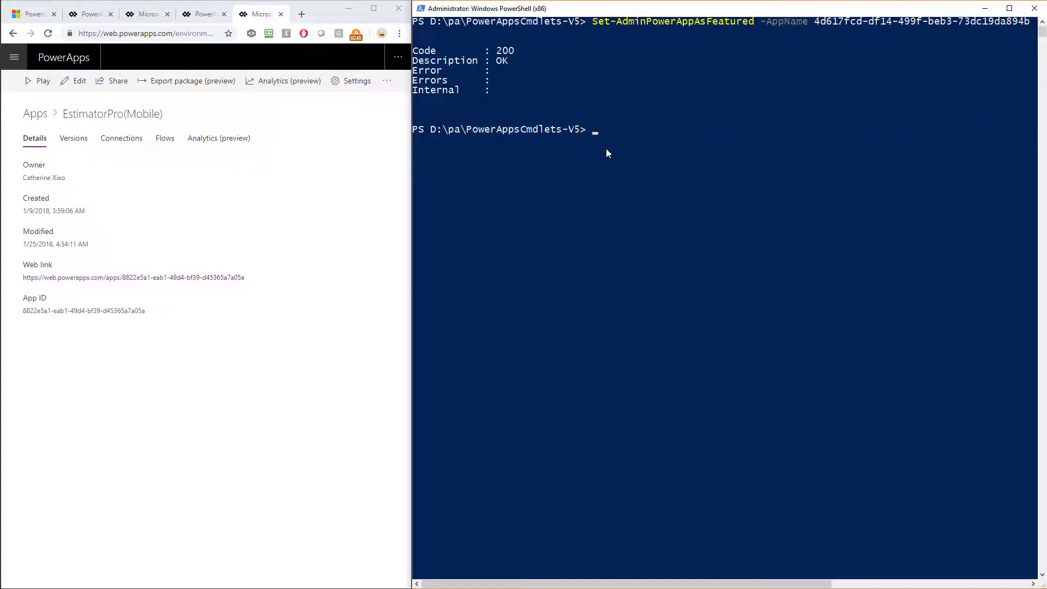
pyautogui.write('Set-AdminPowerAppAsFeatured -AppName 8822e5a1-eab1-49d4-bf39-d45365a7a05a')
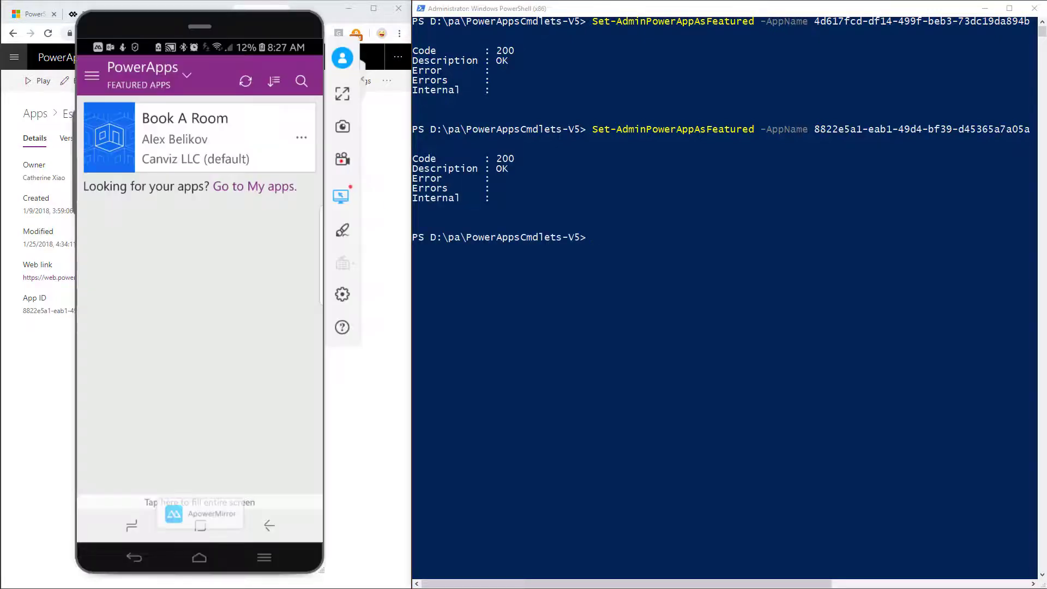
pyautogui.click(245, 81)
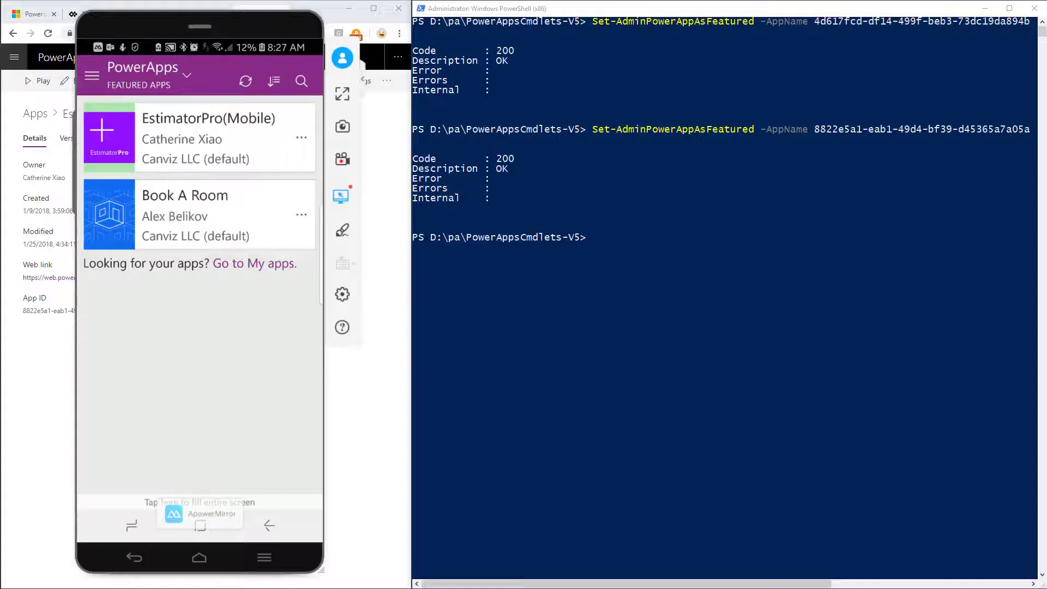
pyautogui.moveTo(588, 343)
pyautogui.write('Clear-AdminPowerAppAsFeatured -AppName 4d617fcd-df14-499f-beb3-73dc19da894')
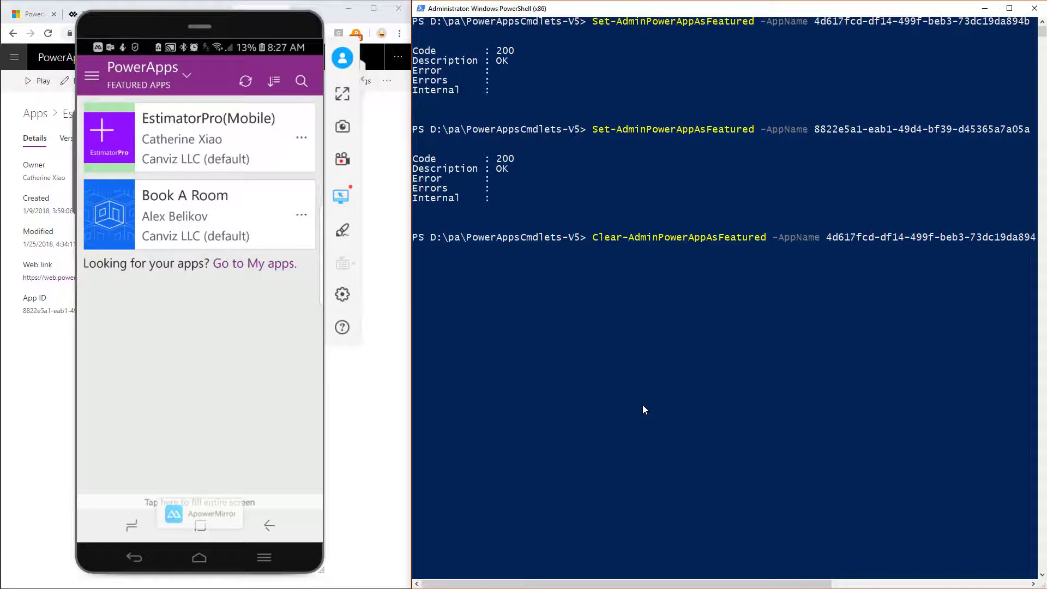
pyautogui.moveTo(524, 347)
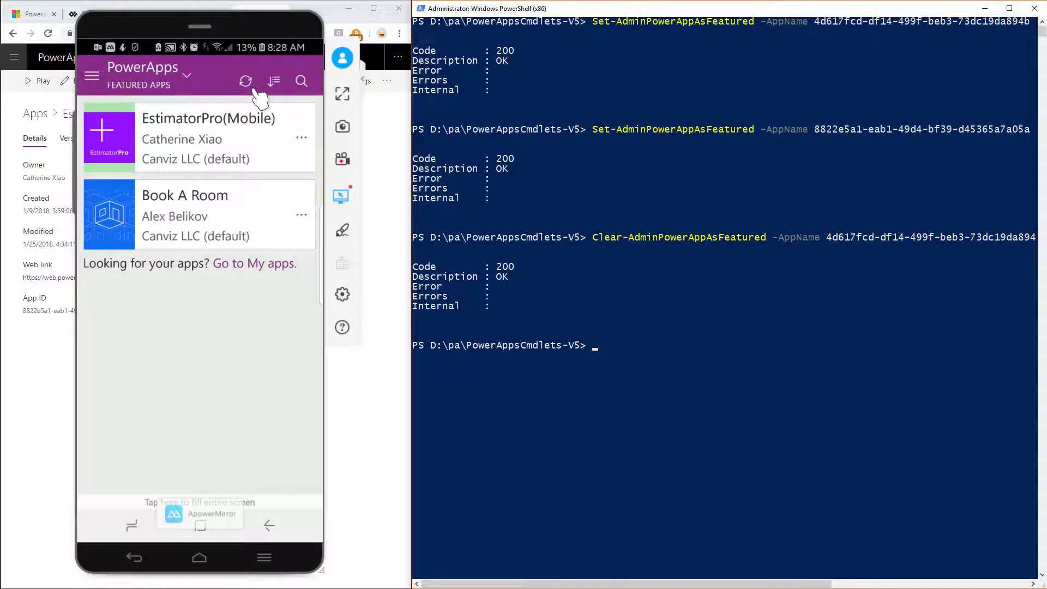
# Step: Refresh the phone after clearing and re-featuring Book A Room, then show all apps
pyautogui.click(246, 81)
pyautogui.write('Set-AdminPowerAppAsFeatured -AppName 4d617fcd-df14-499f-beb3-73dc19da894b')
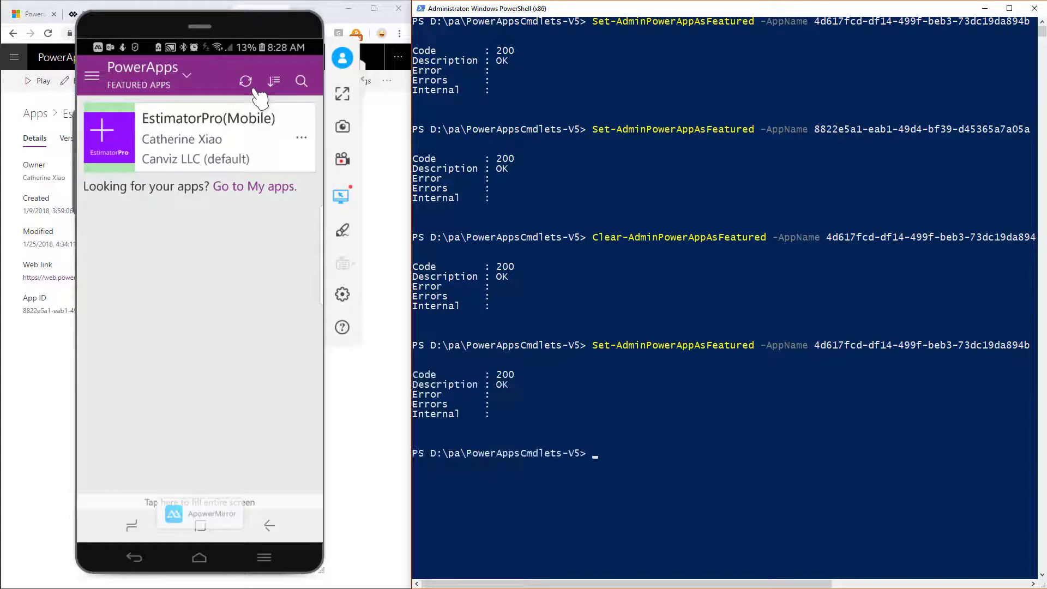
pyautogui.click(245, 81)
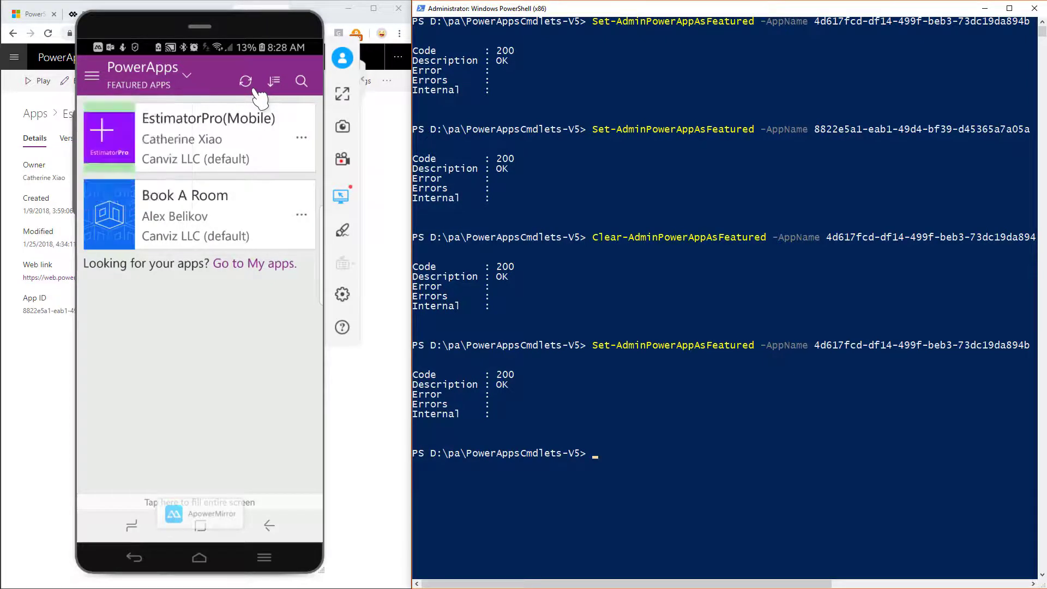
pyautogui.click(245, 81)
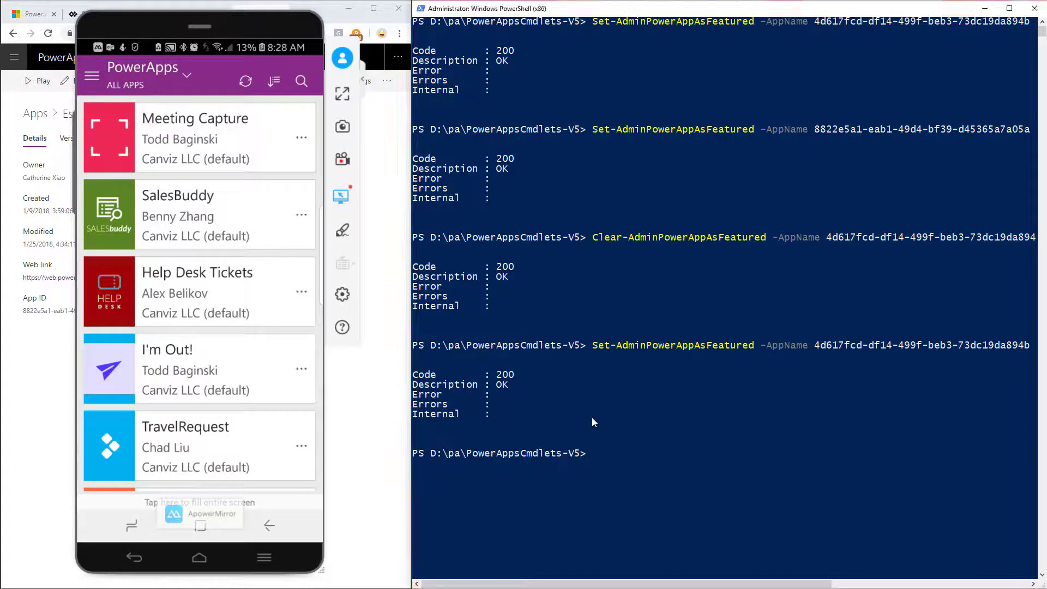
# Step: Make EstimatorPro(Mobile) the hero app by ID 8822e5a1-eab1-49d4-bf39-d45365a7a05a, then filter phone to Featured apps
pyautogui.write('Set-AdminPowerAppAsHero -AppName 8822e5a1-eab1-49d4-bf39-d45365a7a05a')
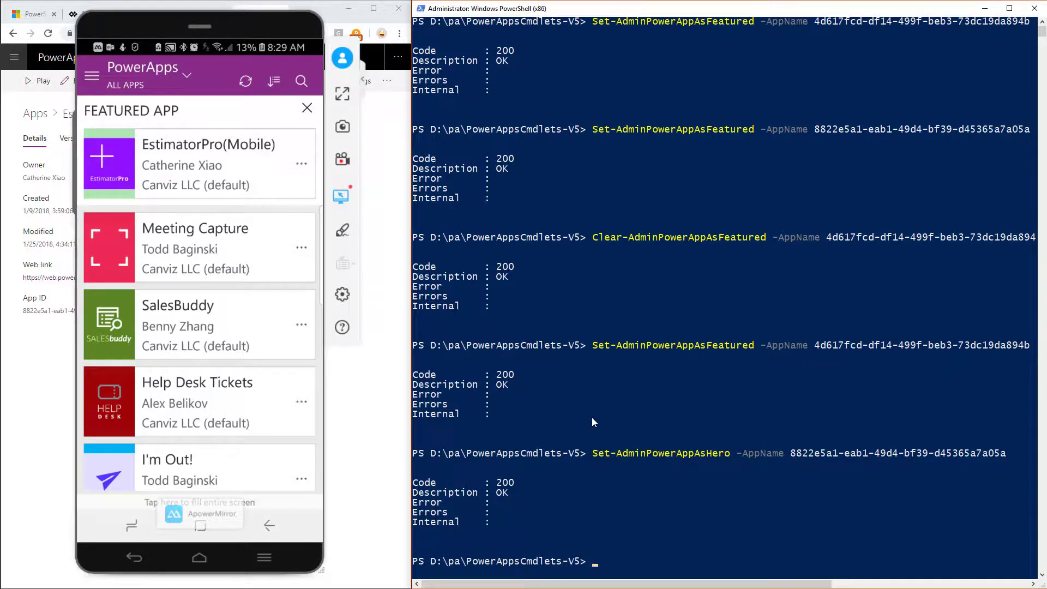
pyautogui.moveTo(420, 358)
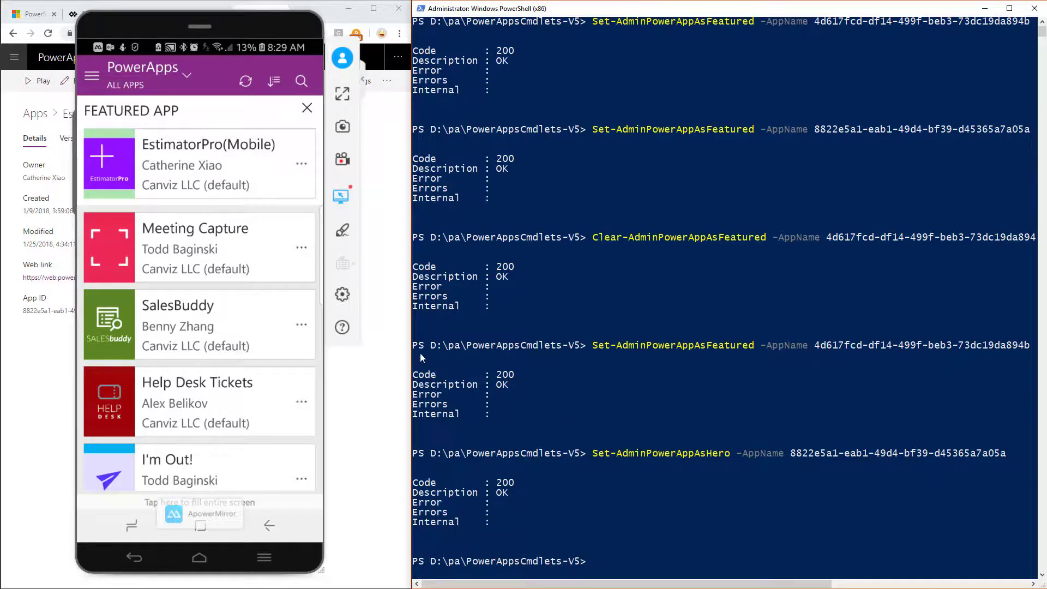
pyautogui.moveTo(302, 213)
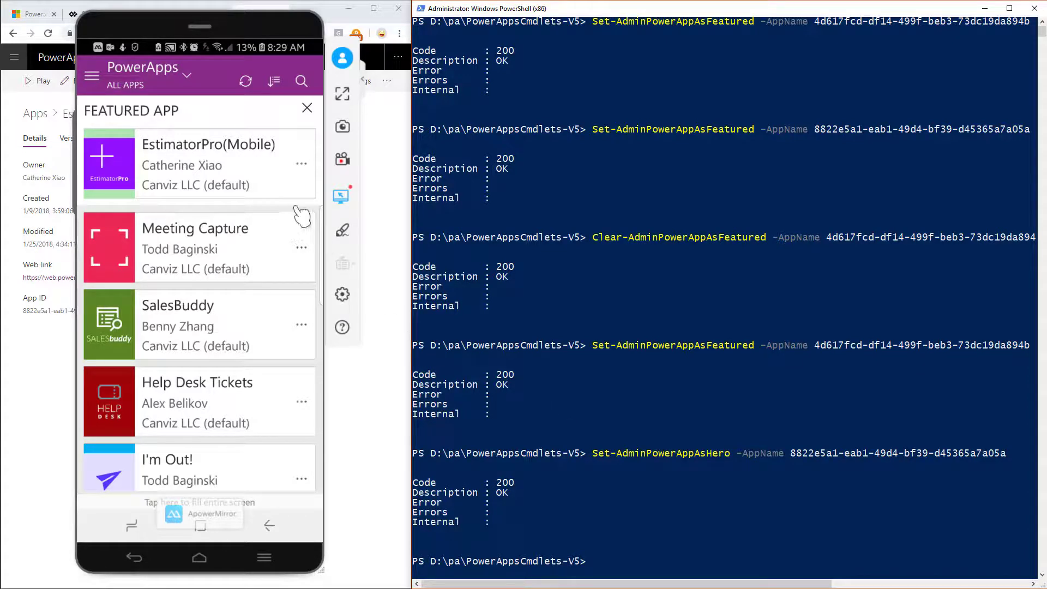
pyautogui.moveTo(74, 208)
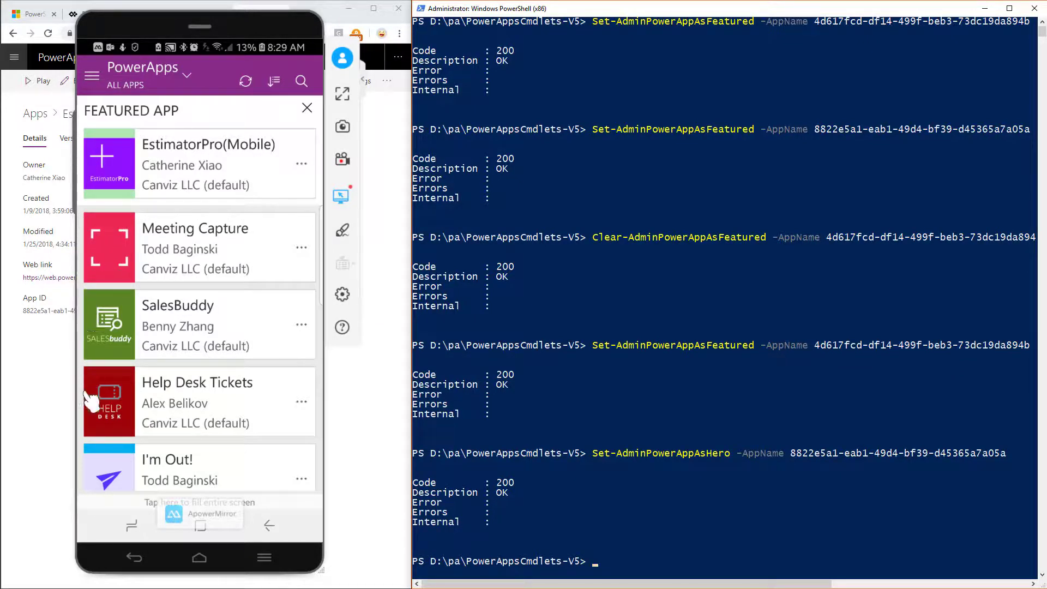
pyautogui.moveTo(372, 259)
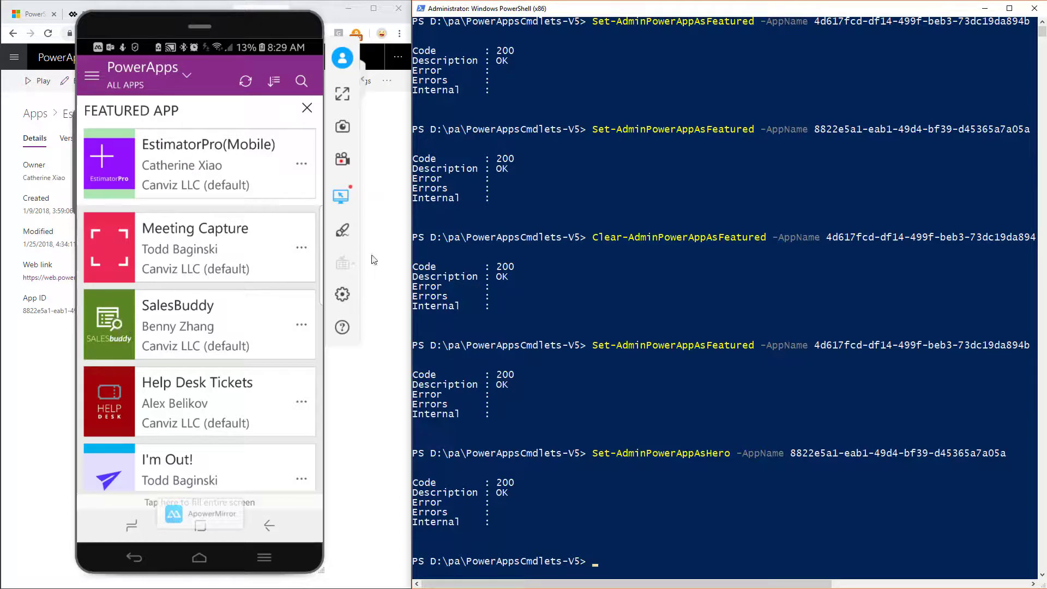
pyautogui.click(125, 85)
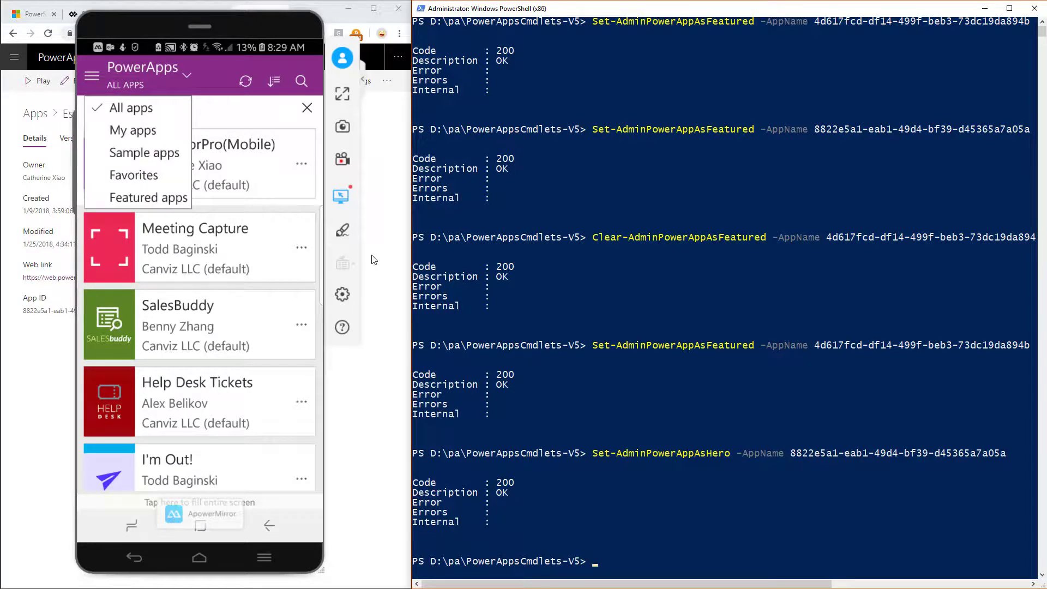
pyautogui.click(151, 197)
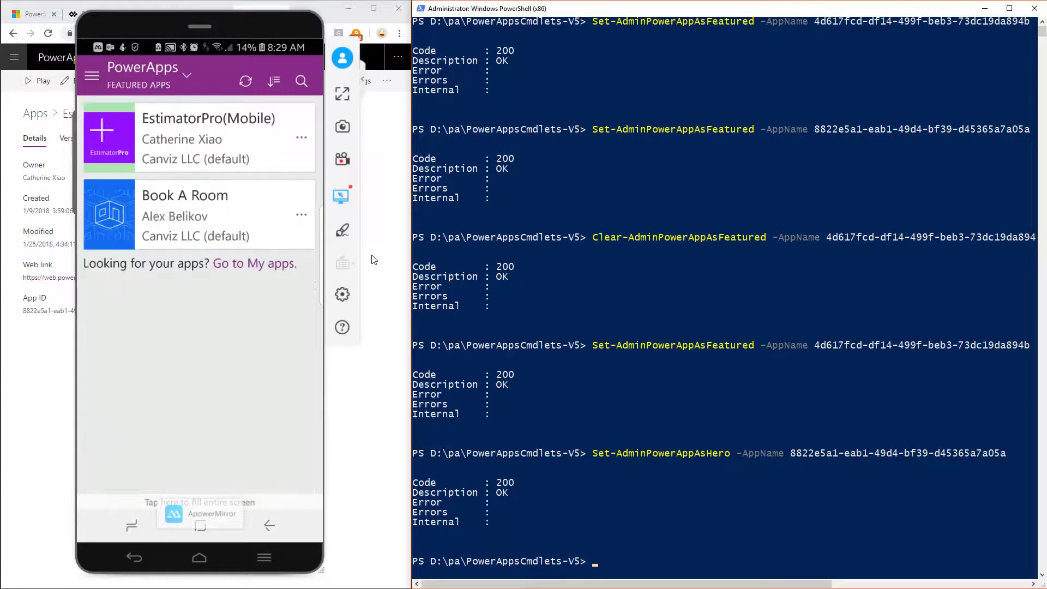
# Step: Refresh the phone's featured list after removing EstimatorPro's hero status, then open the app filter
pyautogui.click(245, 81)
pyautogui.write('Clear-AdminPowerAppAsHero -AppName 8822e5a1-eab1-49d4-bf39-d45365a7a05a')
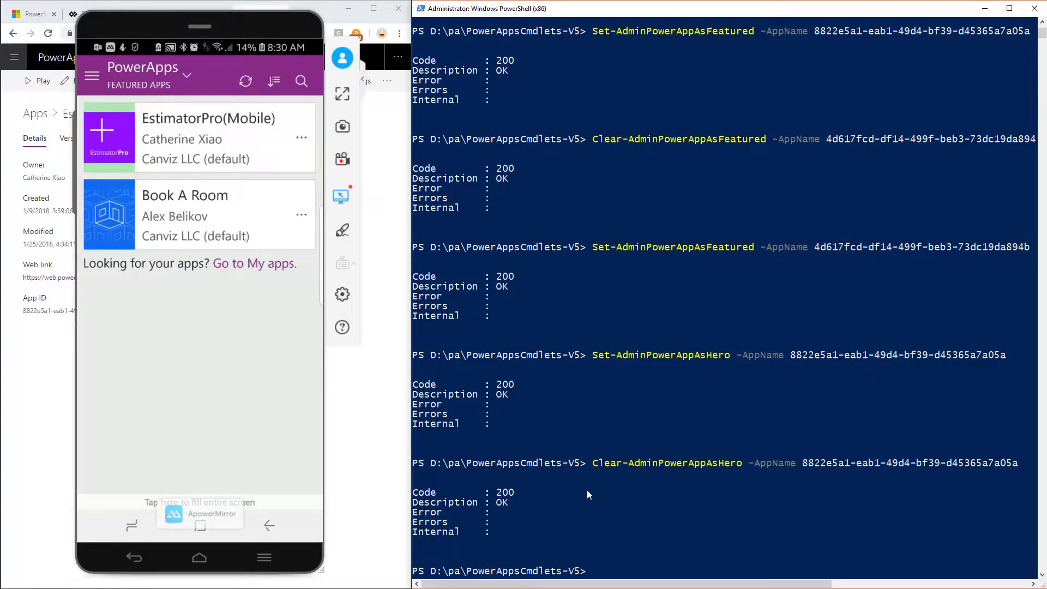
pyautogui.click(188, 75)
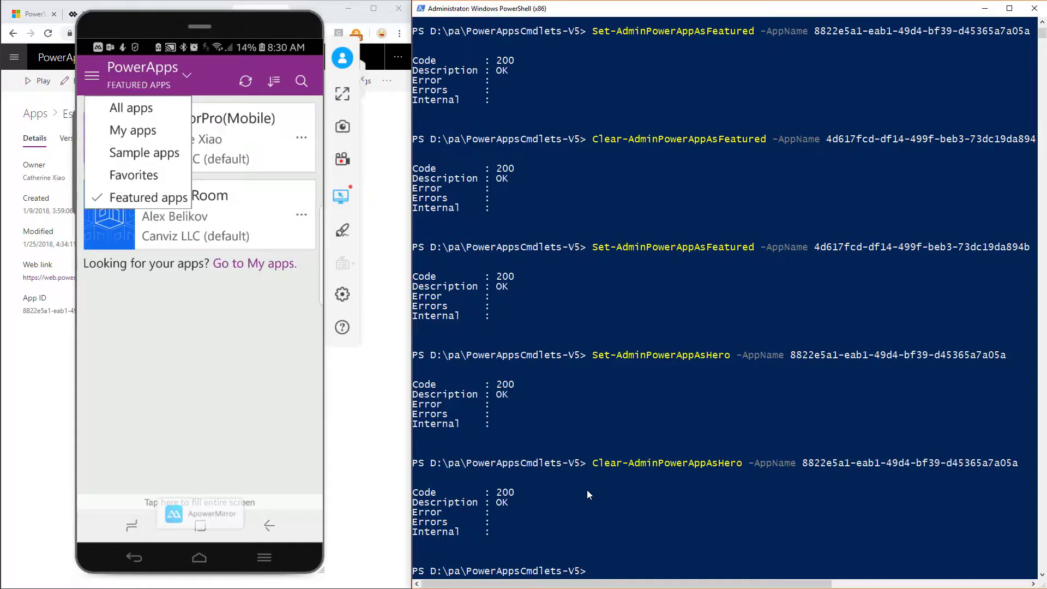